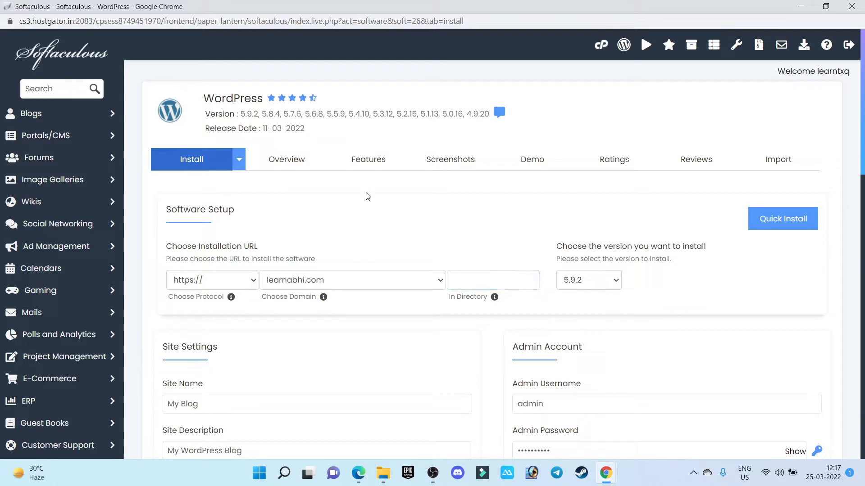
pyautogui.click(212, 279)
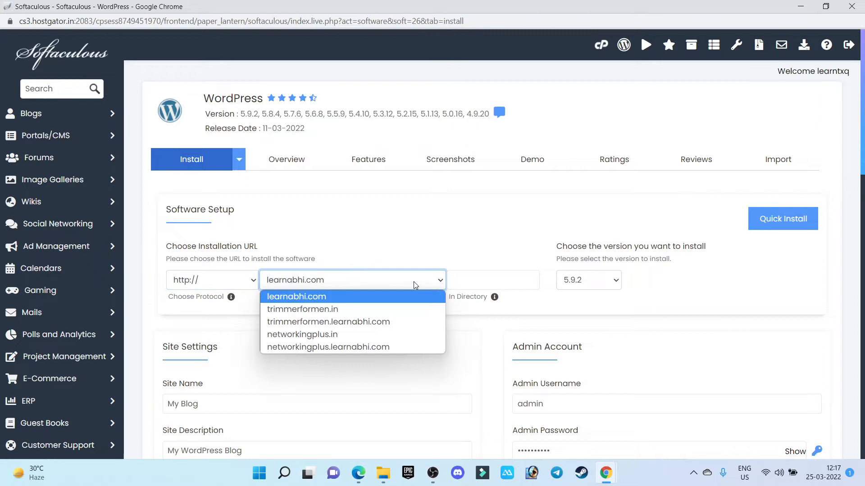
pyautogui.click(302, 309)
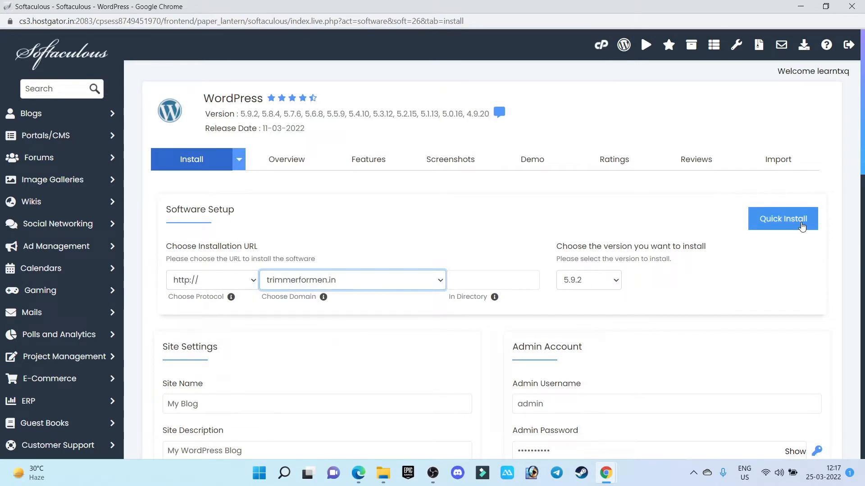
pyautogui.scroll(-3)
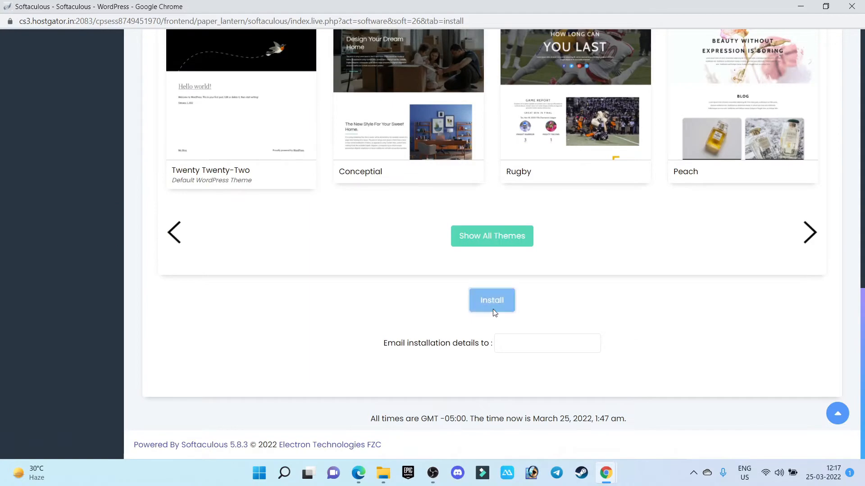
pyautogui.click(491, 300)
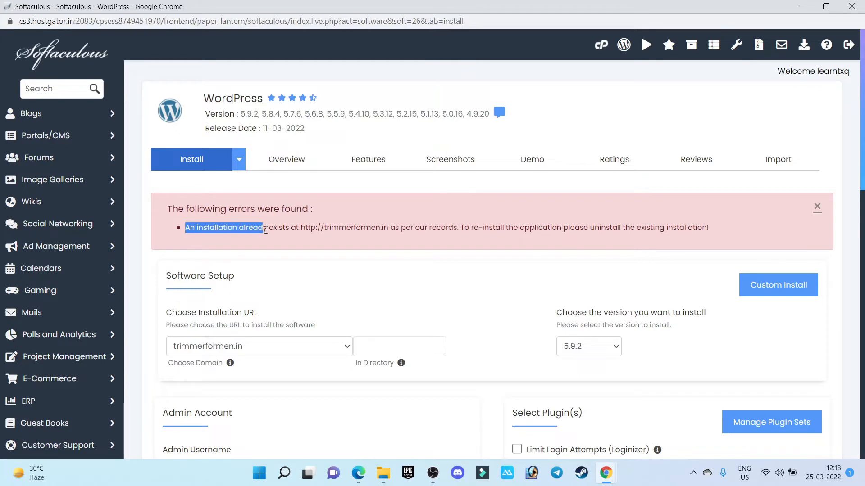
pyautogui.moveTo(265, 228); pyautogui.dragTo(383, 228)
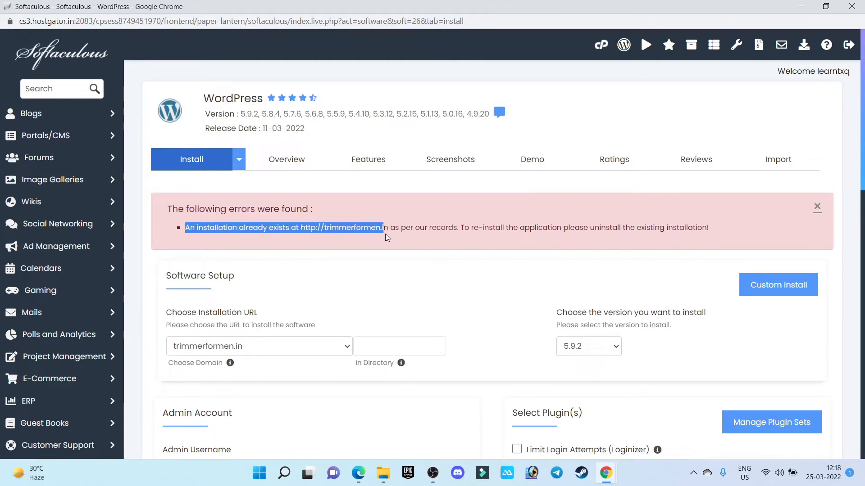
pyautogui.moveTo(382, 227); pyautogui.dragTo(457, 227)
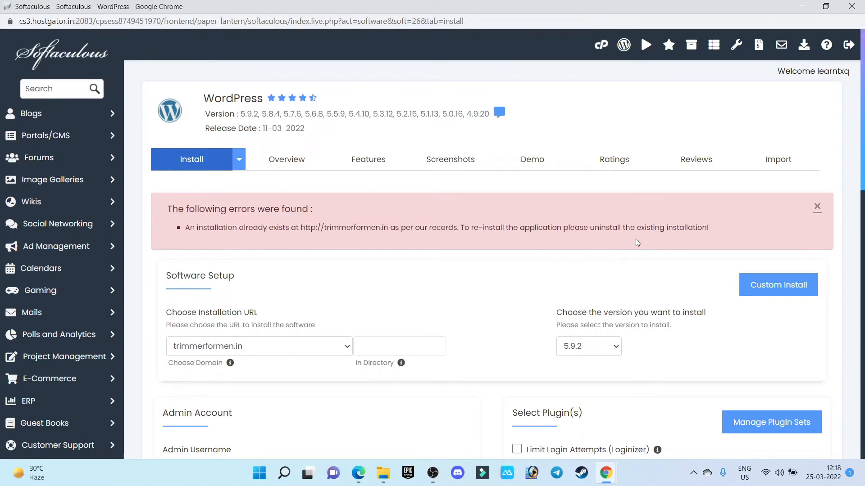
pyautogui.moveTo(589, 42)
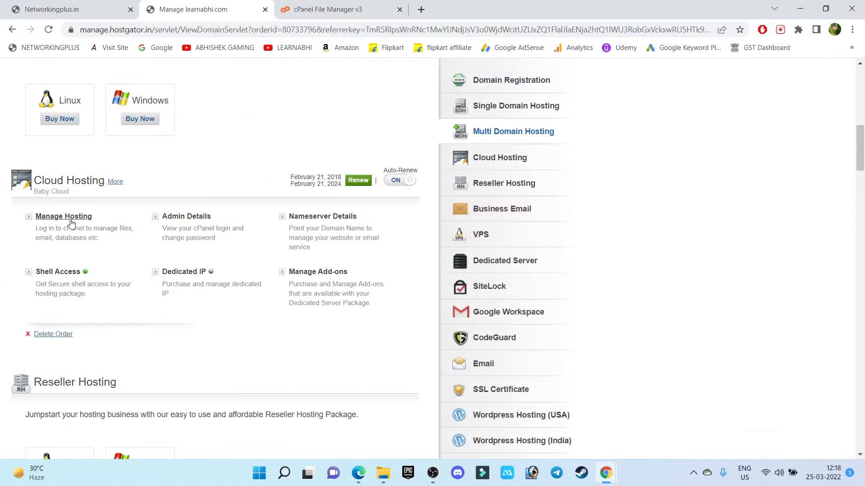
pyautogui.moveTo(63, 216)
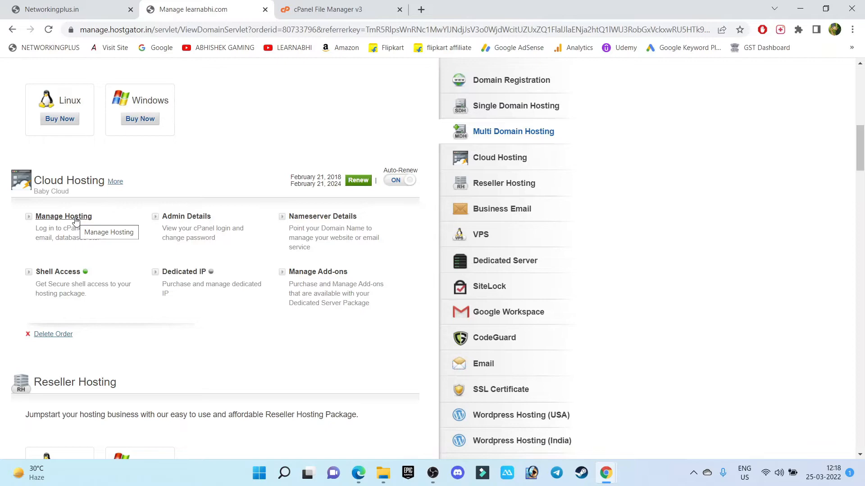
# Open the Cloud Hosting account's cPanel via Manage Hosting, then its File Manager
pyautogui.click(63, 216)
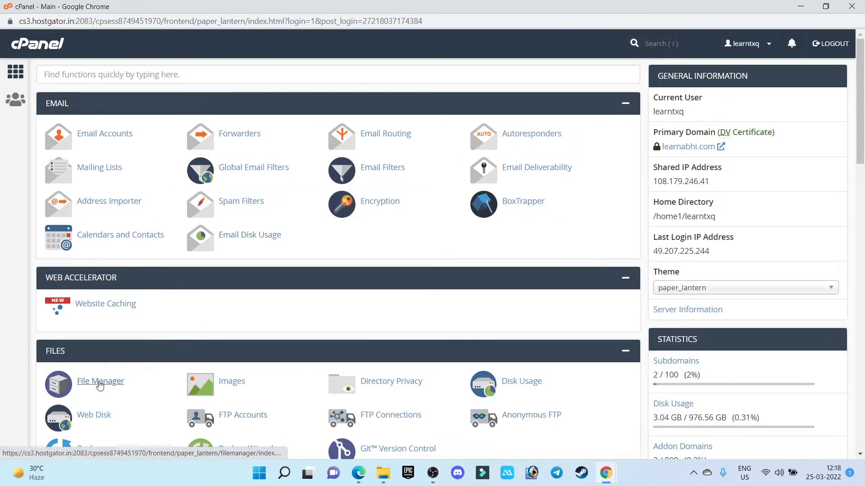
pyautogui.click(100, 381)
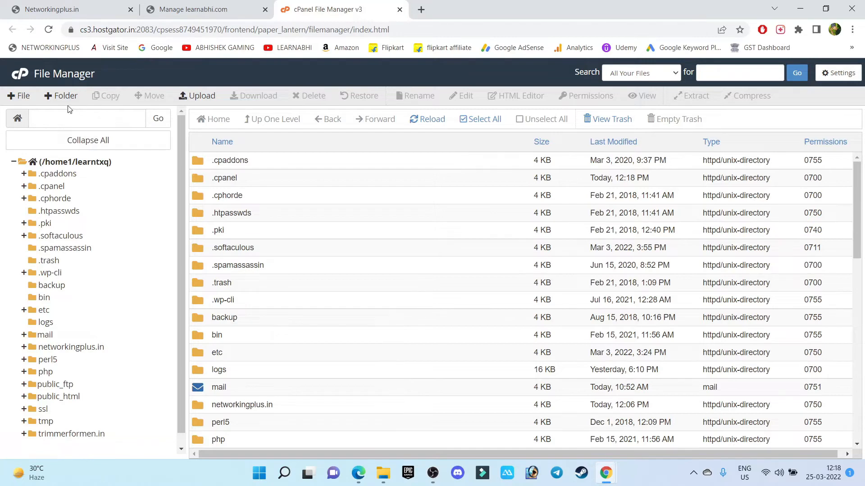
# Browse the networkingplus.in and trimmerformen.in folders under /home1/learntxq, then select networkingplus.in
pyautogui.click(72, 161)
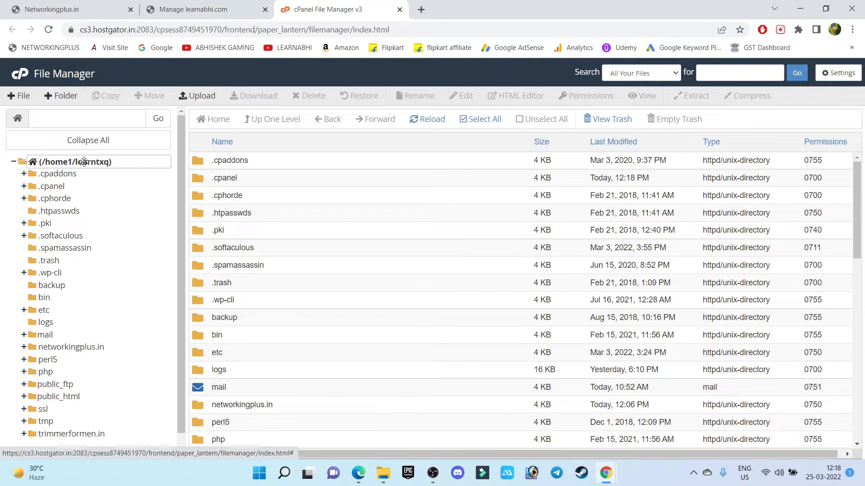
pyautogui.moveTo(66, 258)
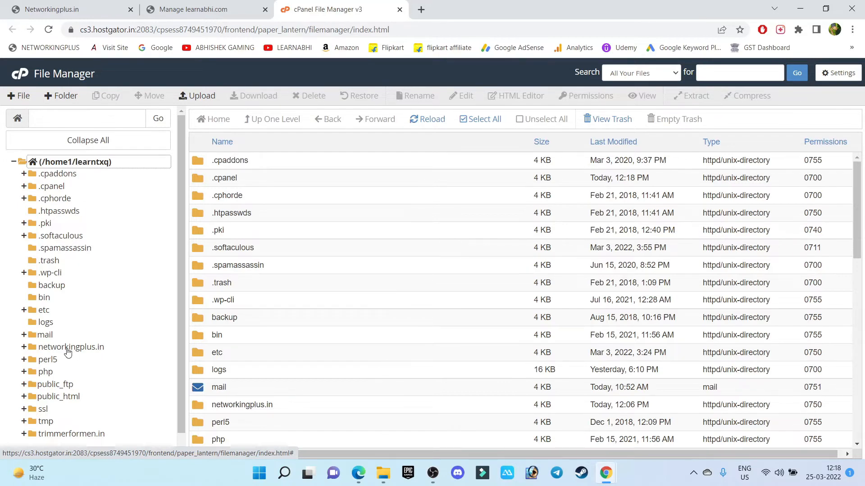
pyautogui.click(70, 347)
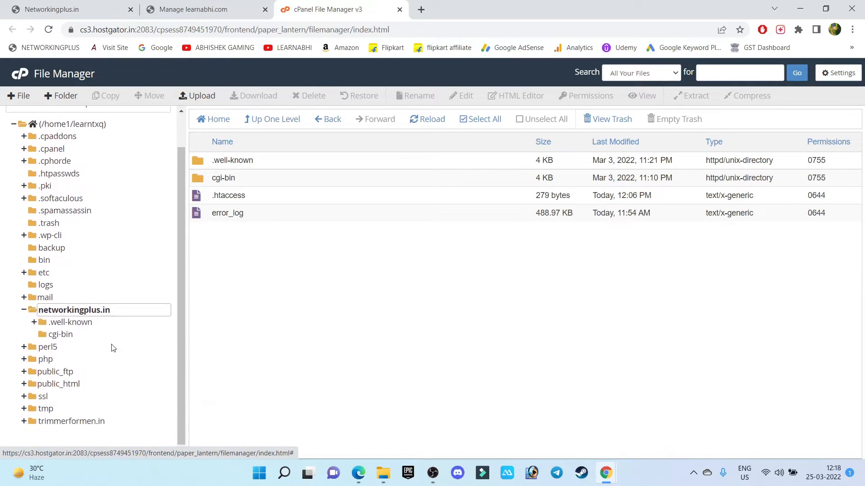
pyautogui.click(72, 420)
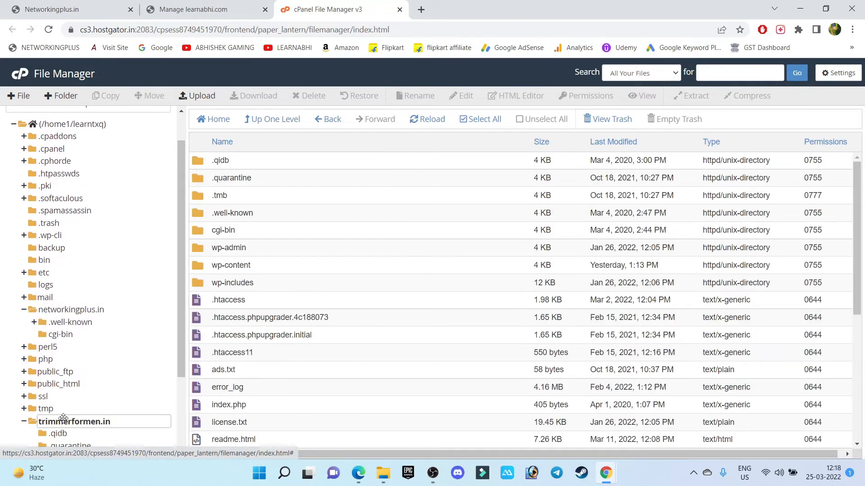
pyautogui.click(16, 421)
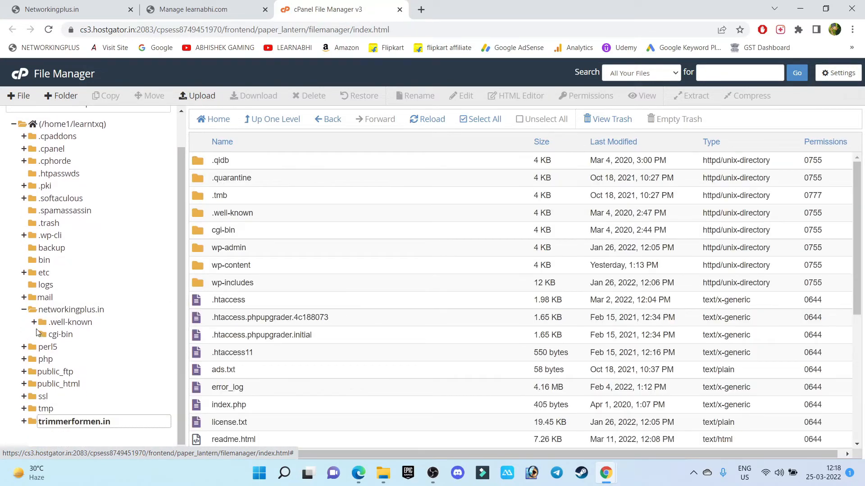
pyautogui.click(70, 309)
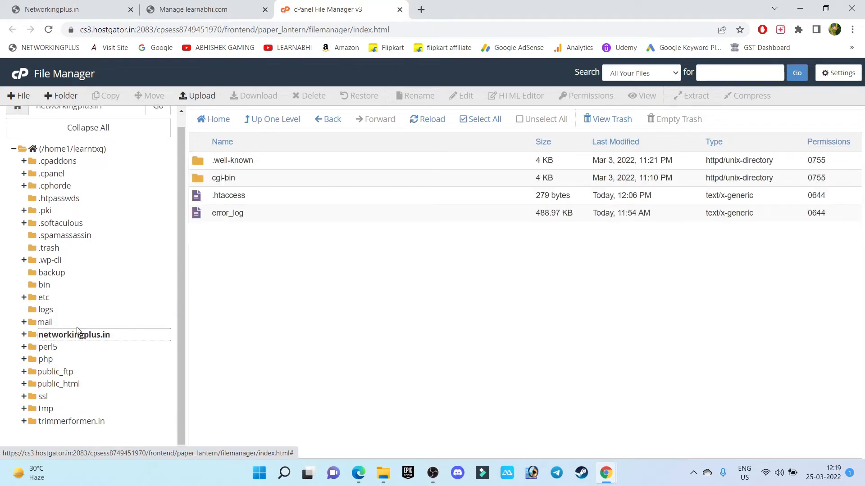
pyautogui.click(74, 149)
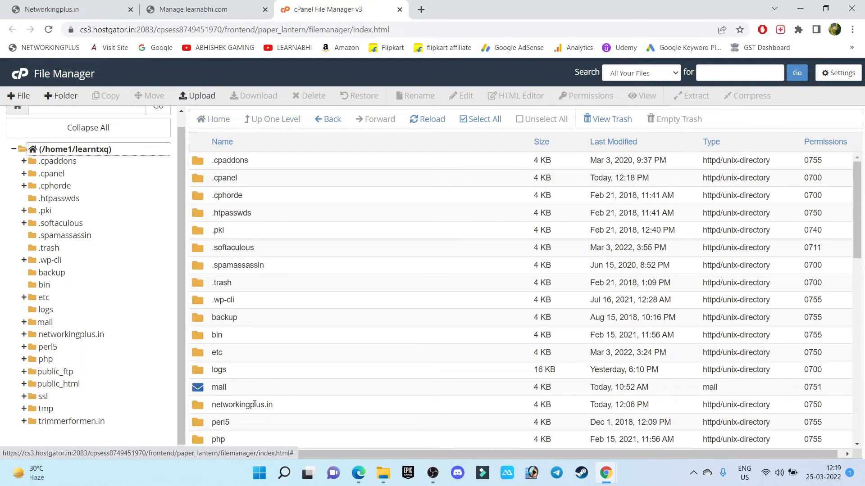
# Delete the networkingplus.in folder with 'Skip the trash' checked
pyautogui.click(241, 404)
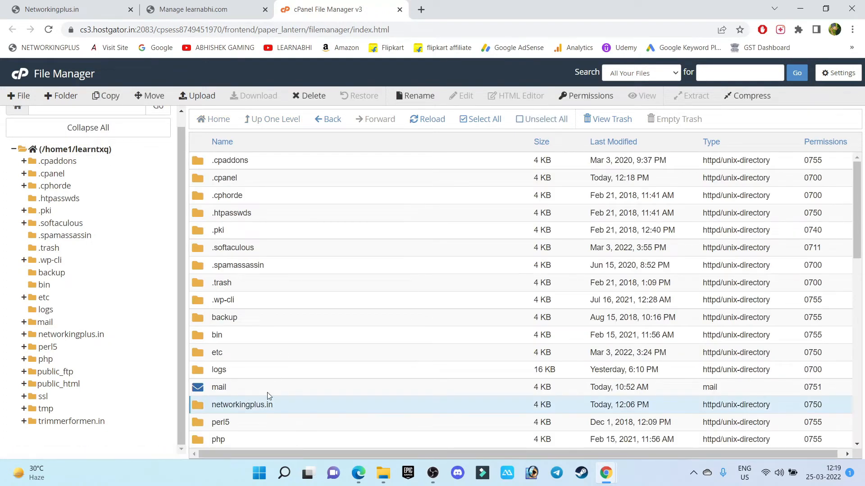
pyautogui.moveTo(309, 99)
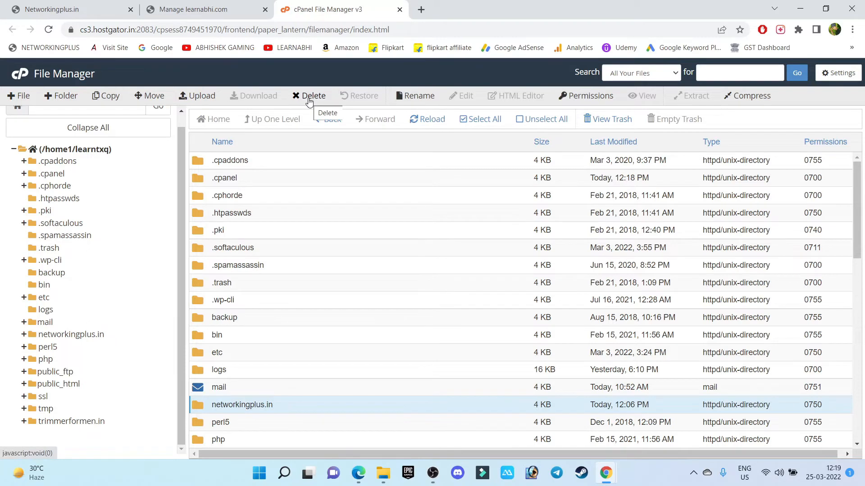
pyautogui.click(310, 96)
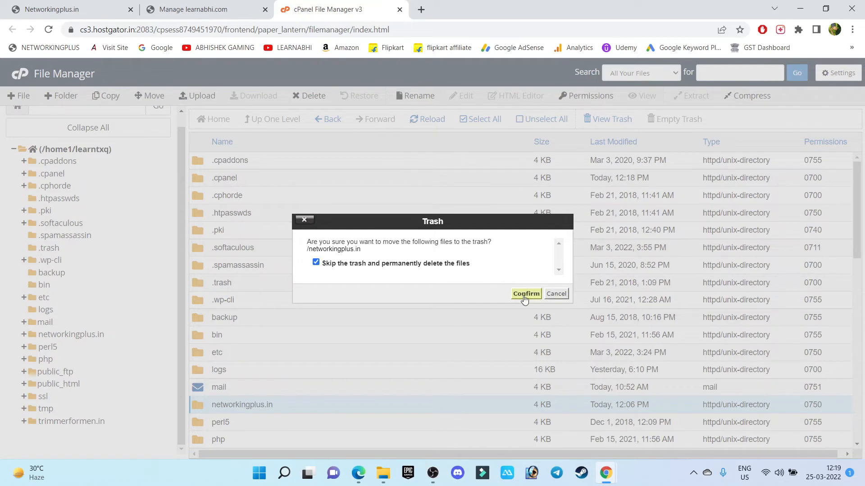
pyautogui.click(525, 293)
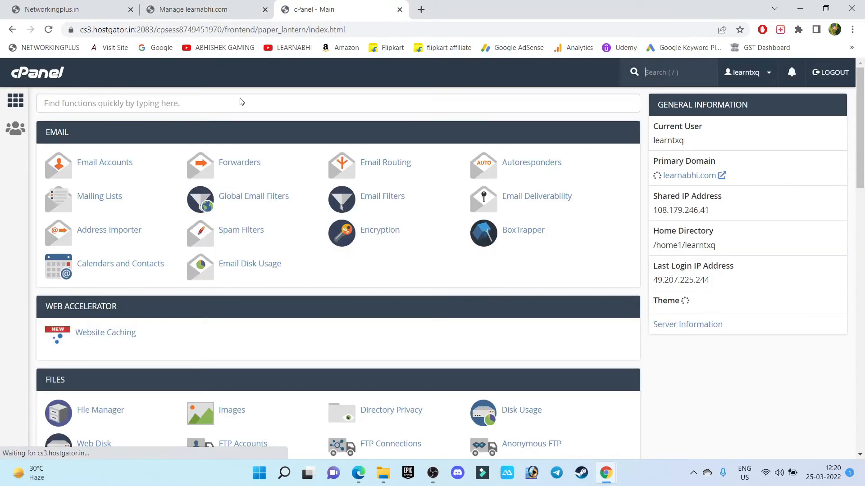
# Open WordPress Manager by Softaculous from Software and start a new install
pyautogui.scroll(-3)
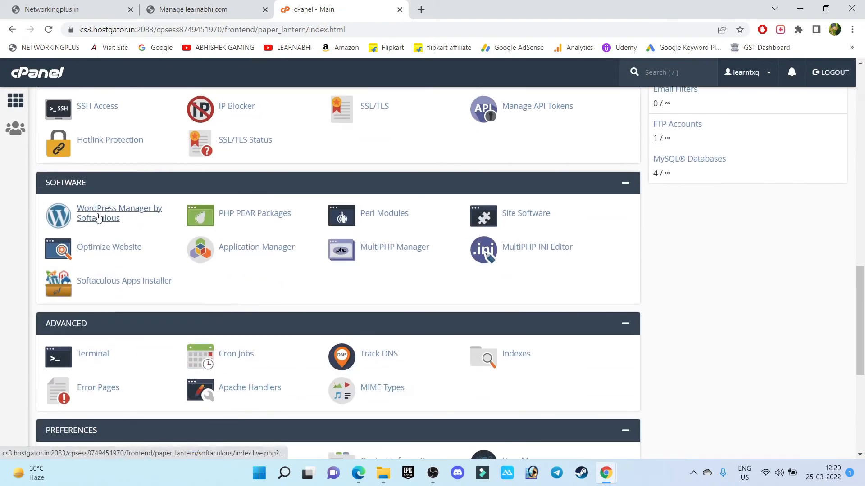
pyautogui.click(119, 213)
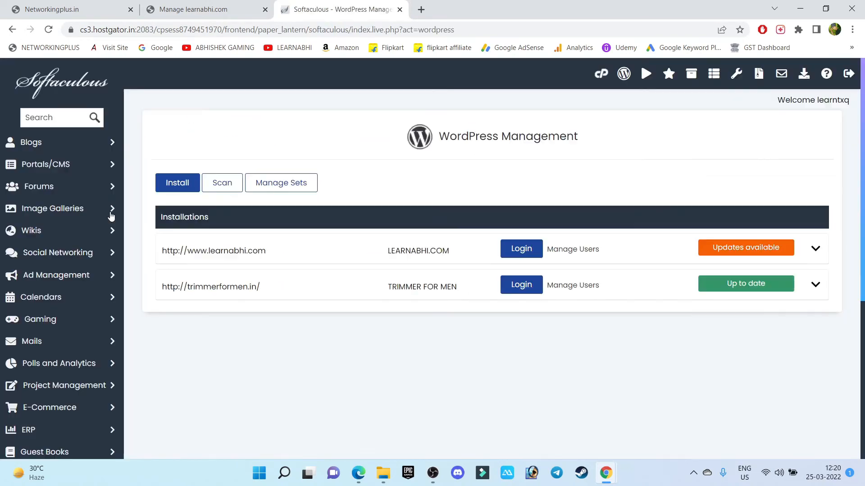
pyautogui.click(177, 183)
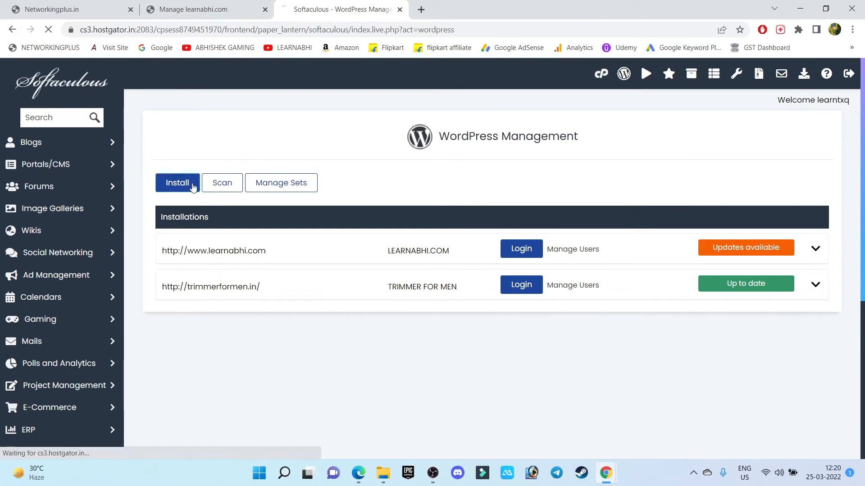
pyautogui.click(177, 182)
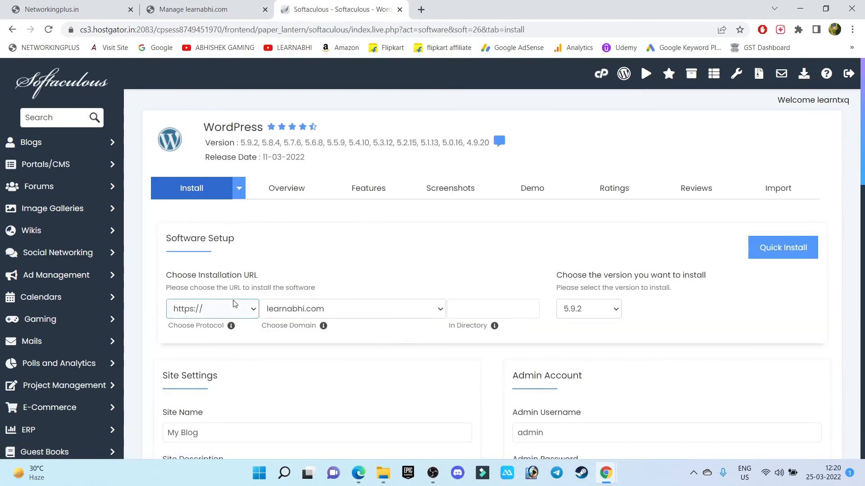
pyautogui.click(352, 308)
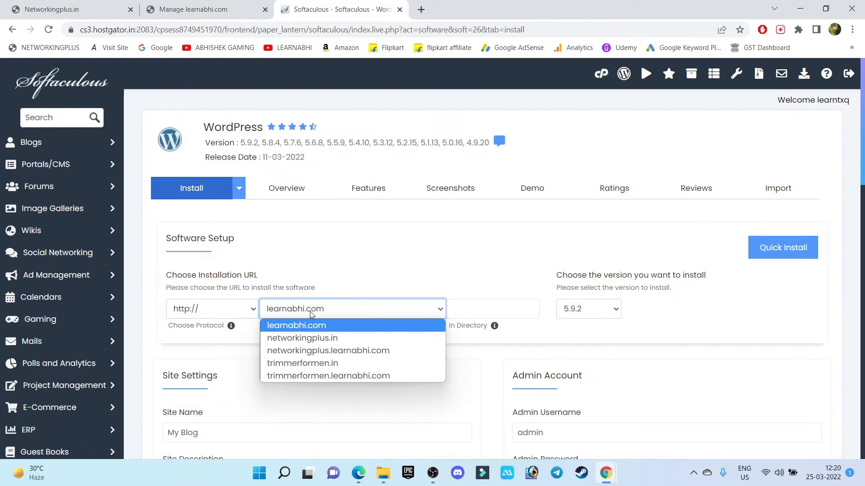
pyautogui.click(301, 338)
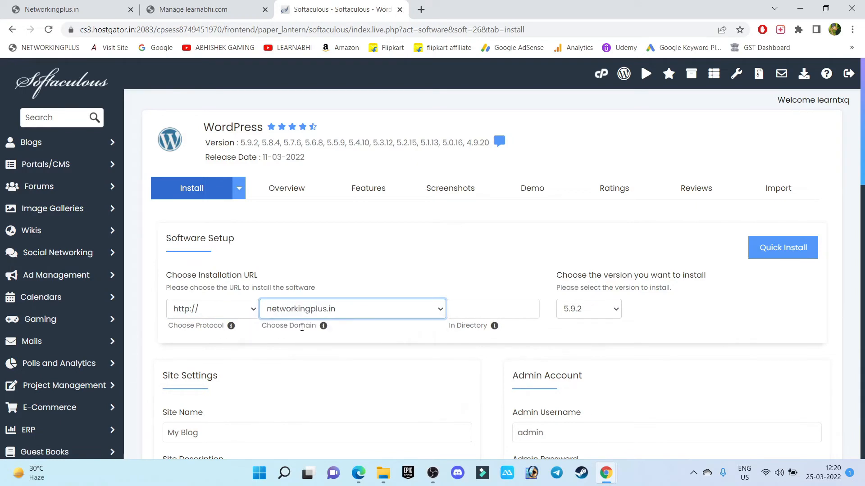
pyautogui.moveTo(781, 247)
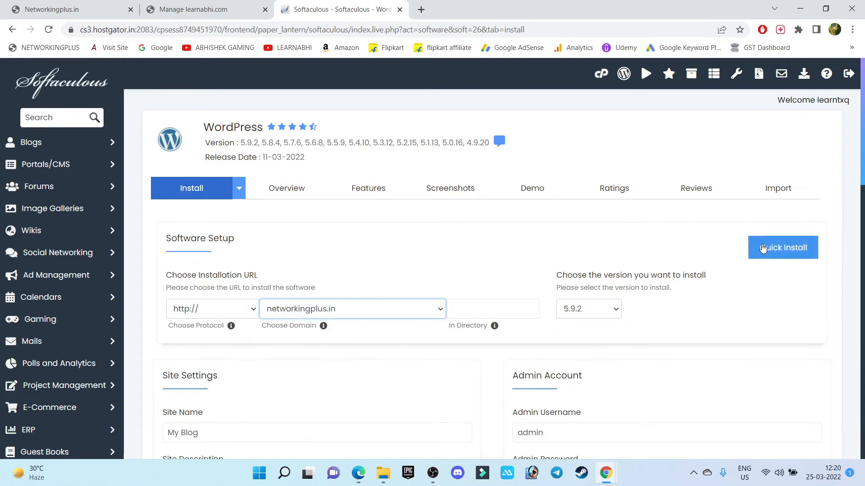
pyautogui.scroll(-3)
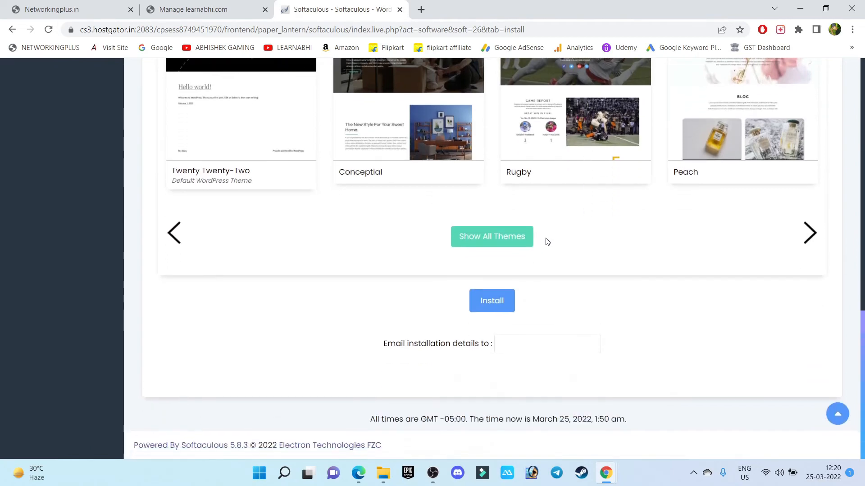
pyautogui.click(491, 300)
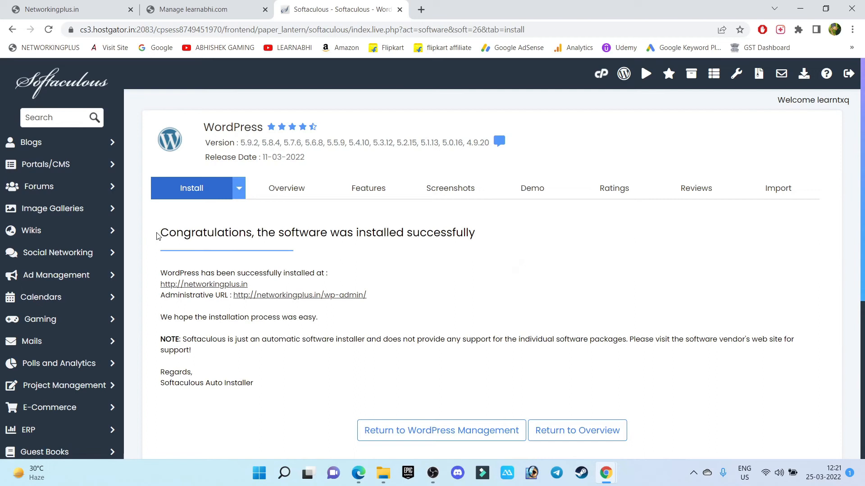
# Highlight the success message showing the networkingplus.in site and wp-admin URLs
pyautogui.moveTo(160, 232); pyautogui.dragTo(474, 233)
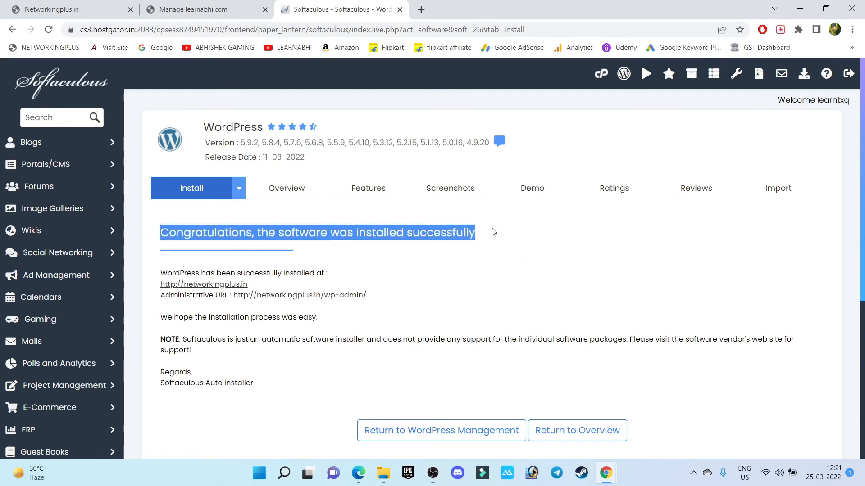
pyautogui.moveTo(491, 233)
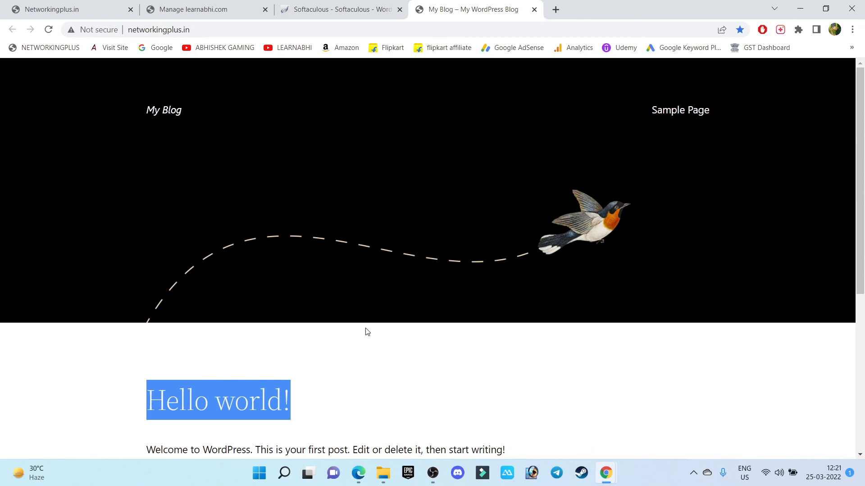
pyautogui.moveTo(422, 349)
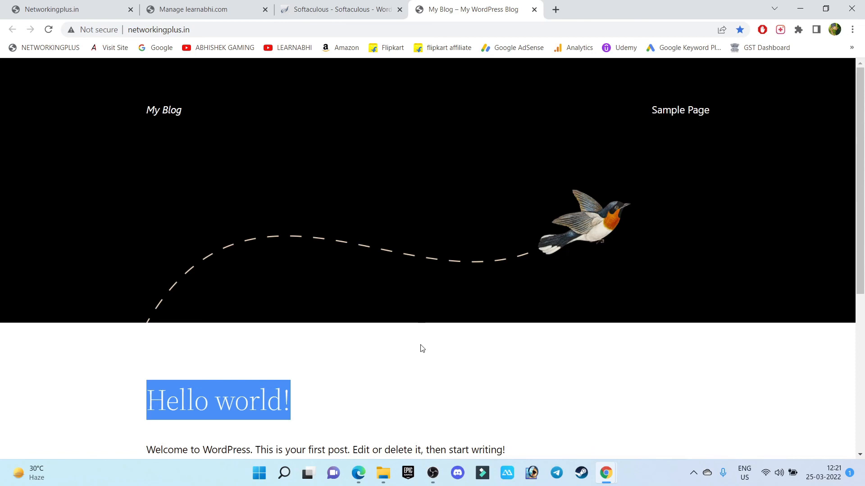